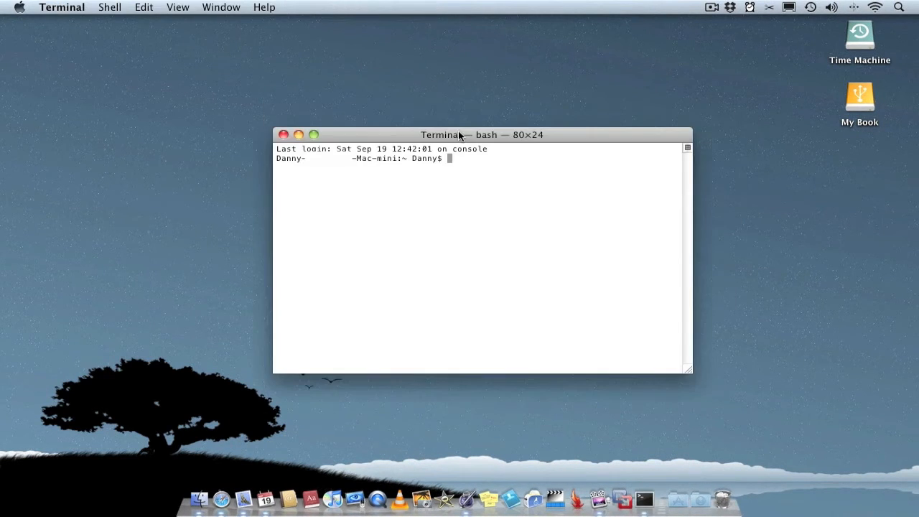
- Draft 'sudo shutdown -h +60' and change the delay to +30 minutes without running it
text(sudo s)
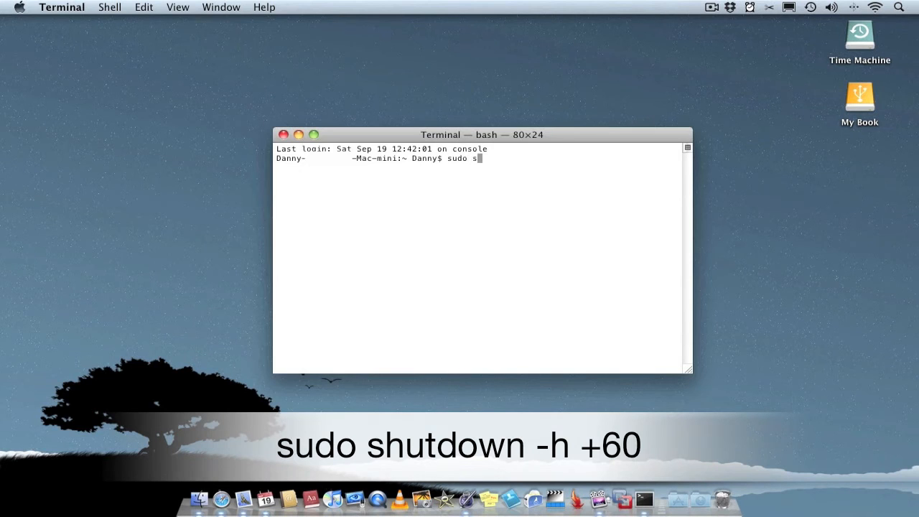
text(hutdown -)
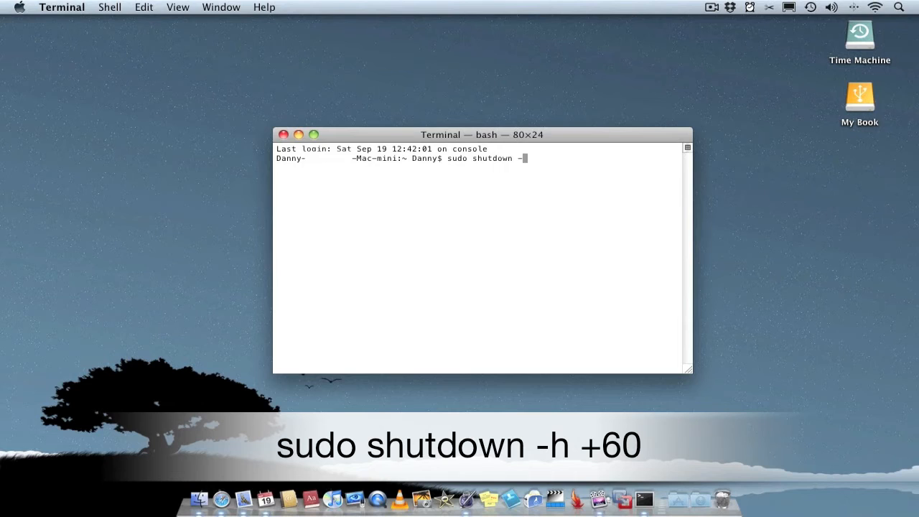
text(+)
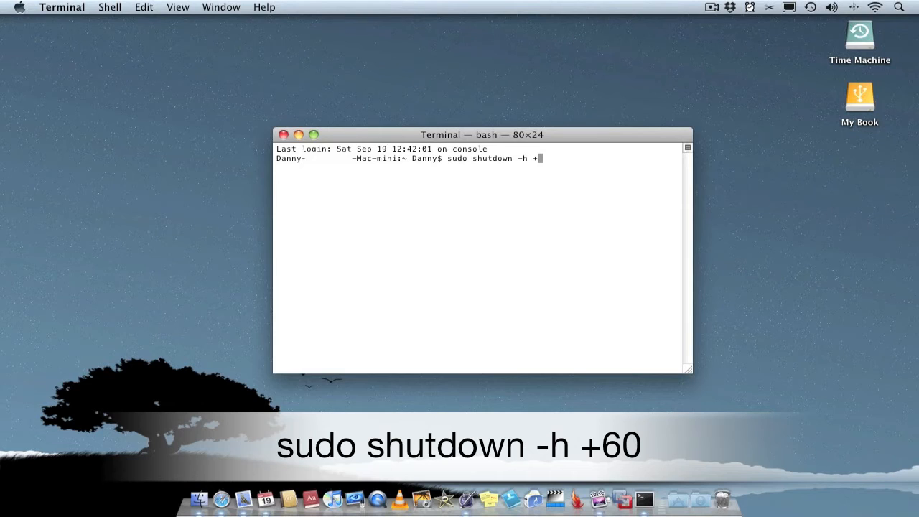
text(60)
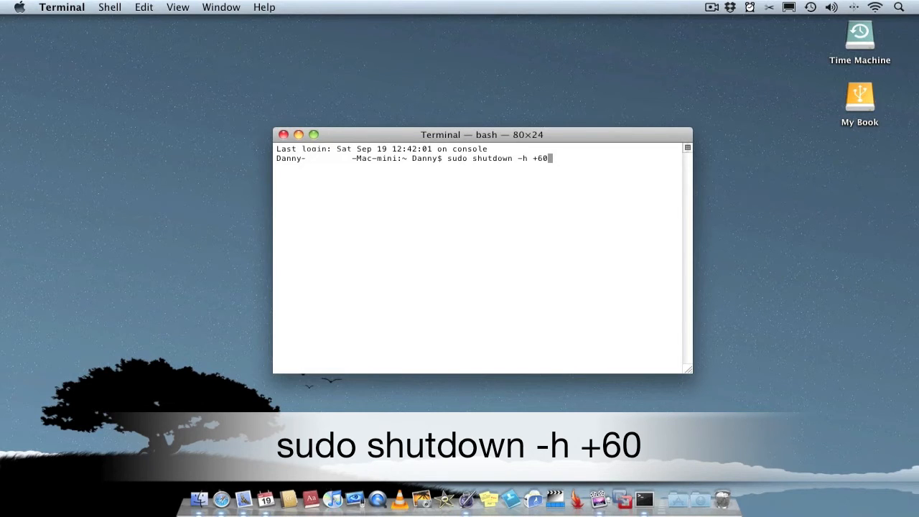
key(backspace)
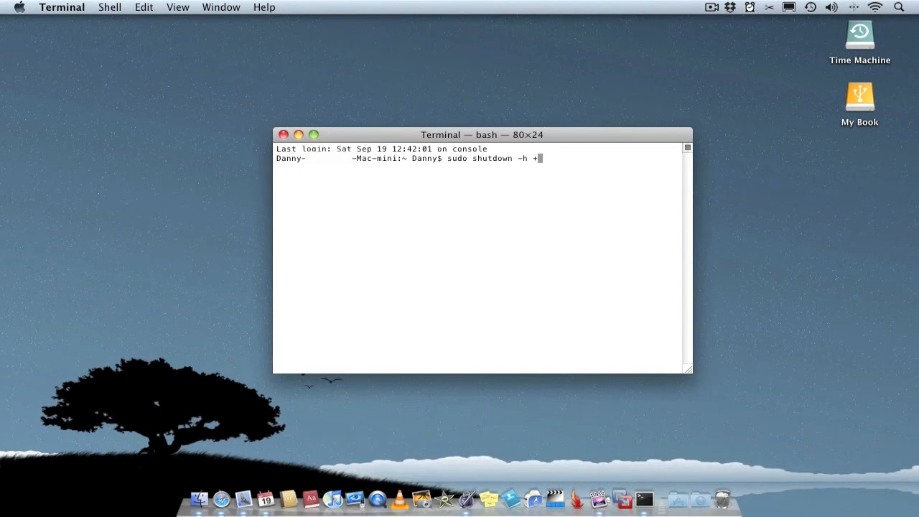
text(30)
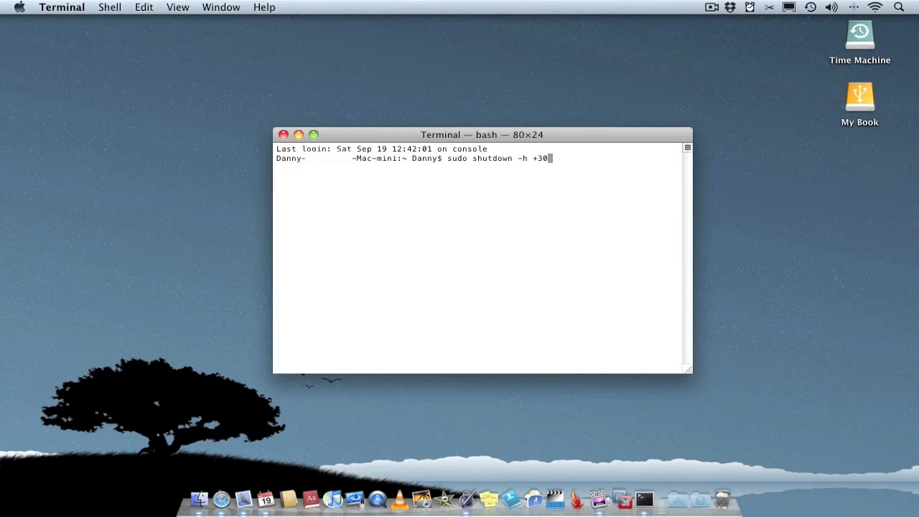
key(Return)
text(sudo s)
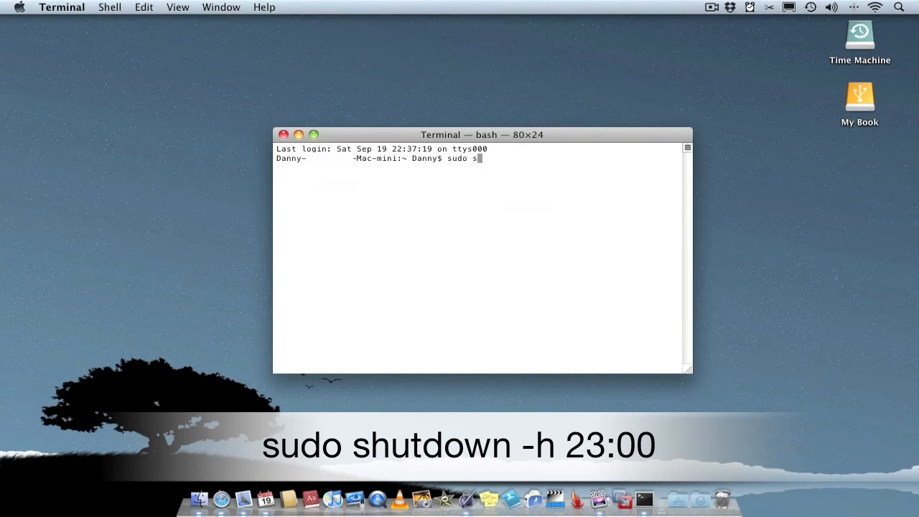
- Draft 'sudo shutdown -h 23:00' and delete the minute digits to edit the time
text(hutdown)
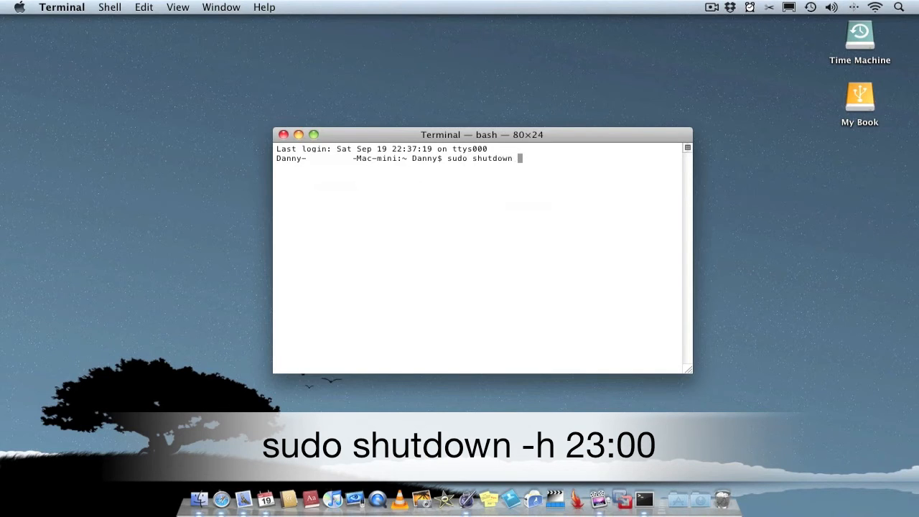
text(-h)
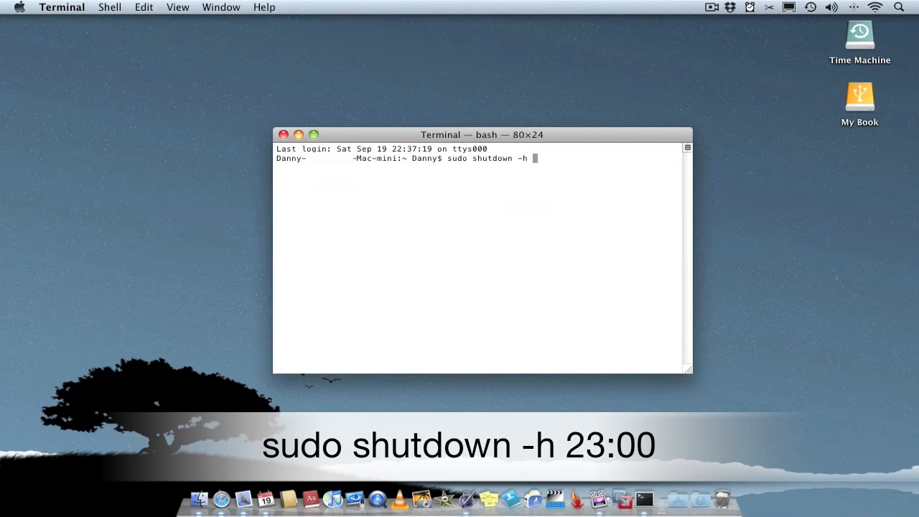
text(23;)
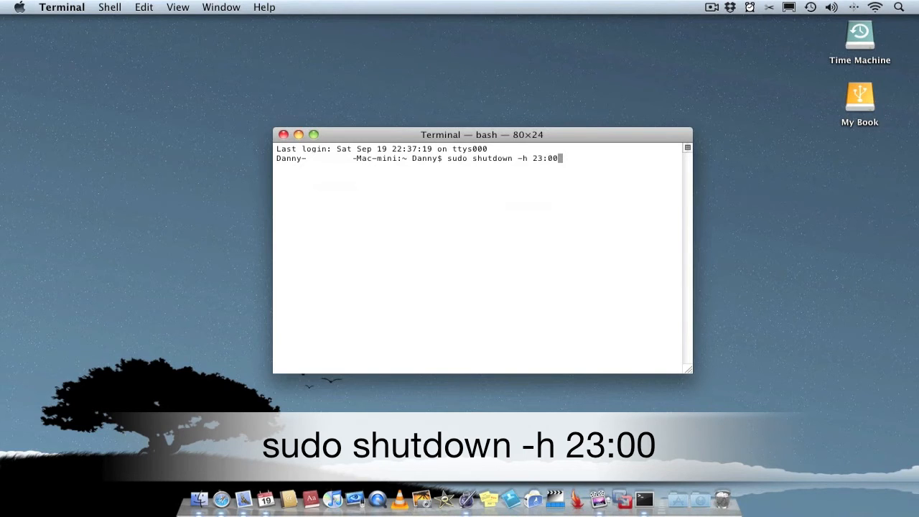
key(Backspace)
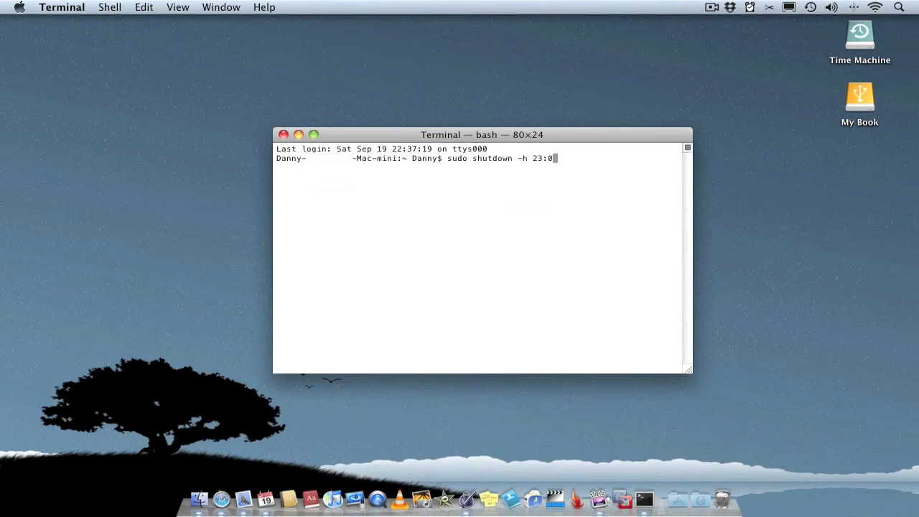
key(Backspace)
text(3)
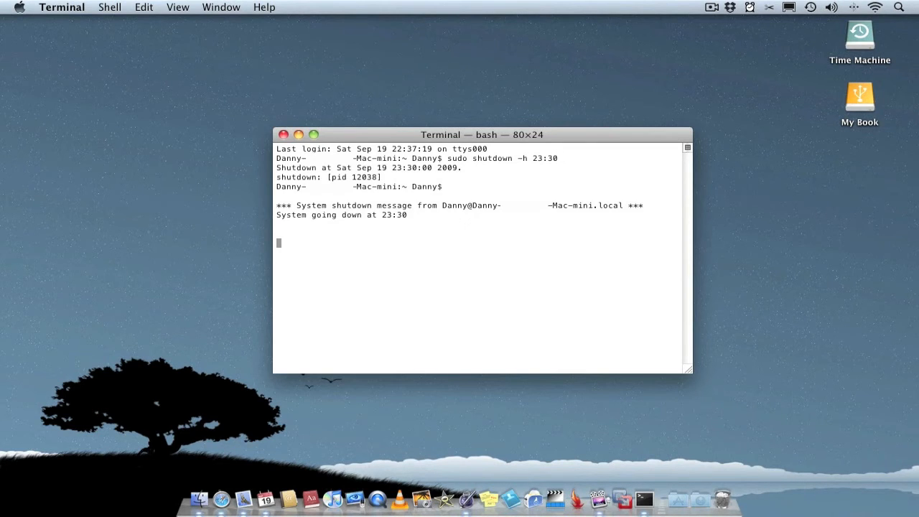
mouse_move(638, 282)
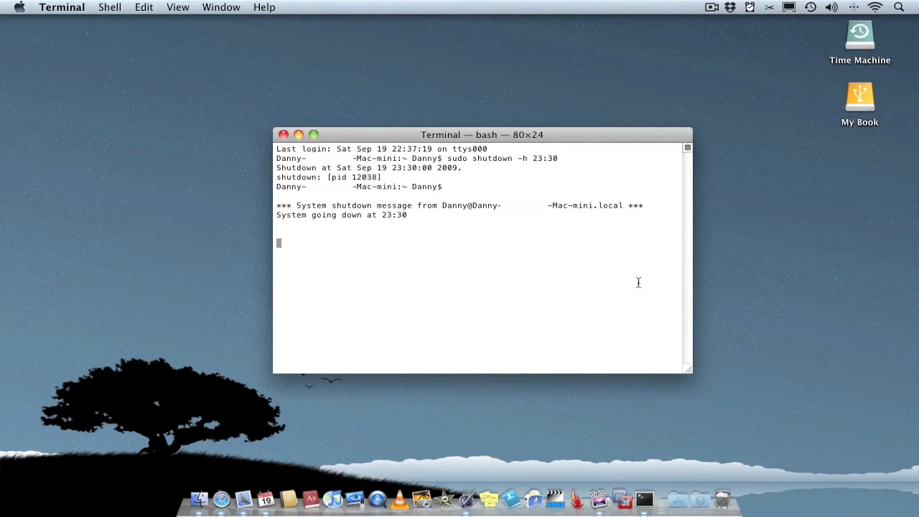
- Highlight the broadcast message 'System going down at 23:30'
drag(276, 205, 452, 214)
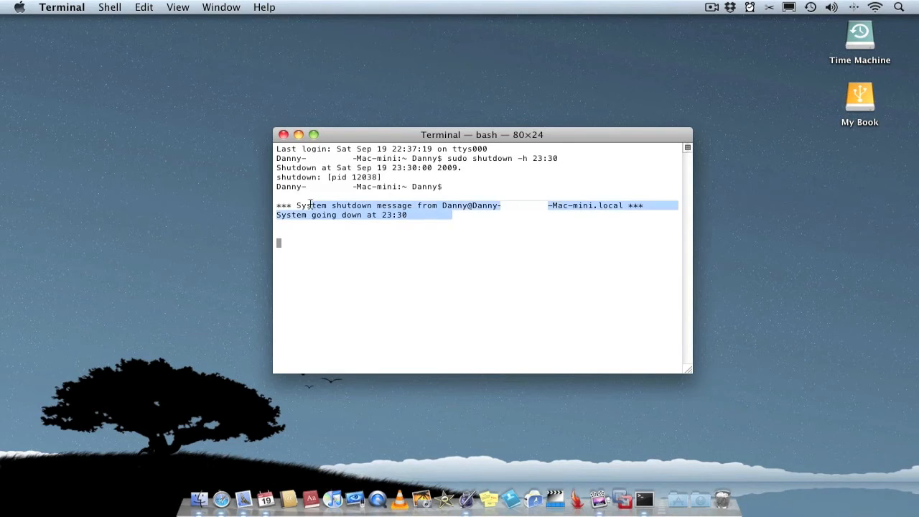
mouse_move(423, 222)
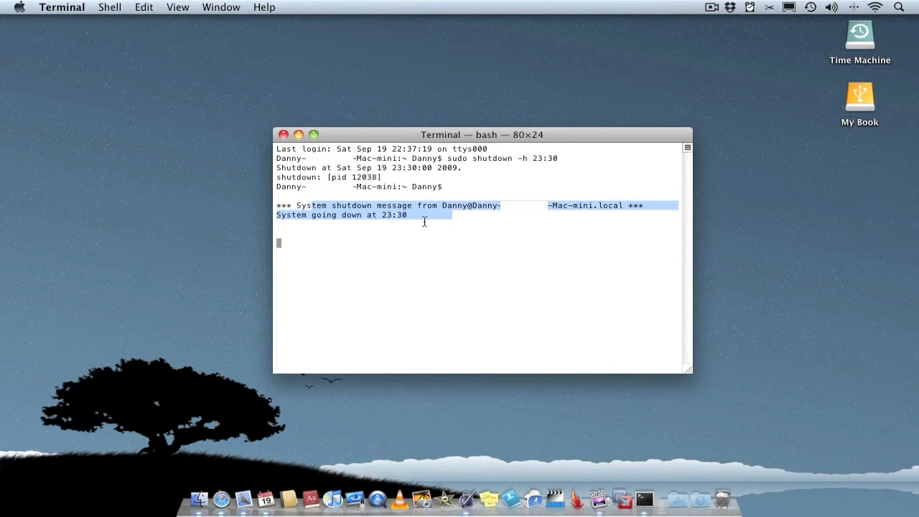